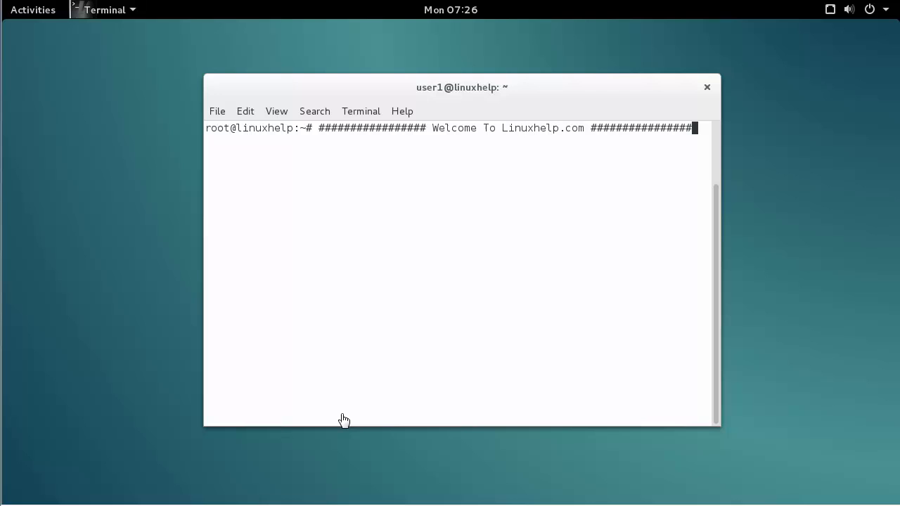
pyautogui.moveTo(461, 499)
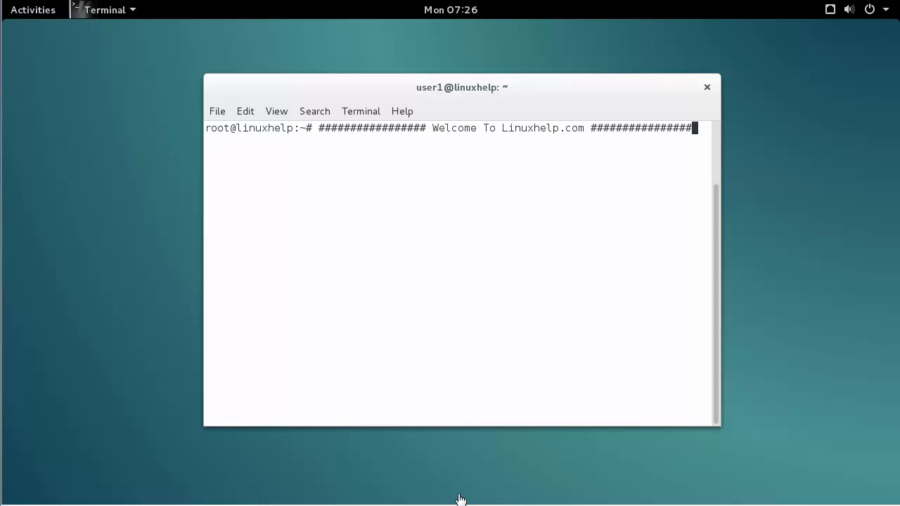
# Clear the welcome banner, leaving an empty root prompt
pyautogui.press('Return')
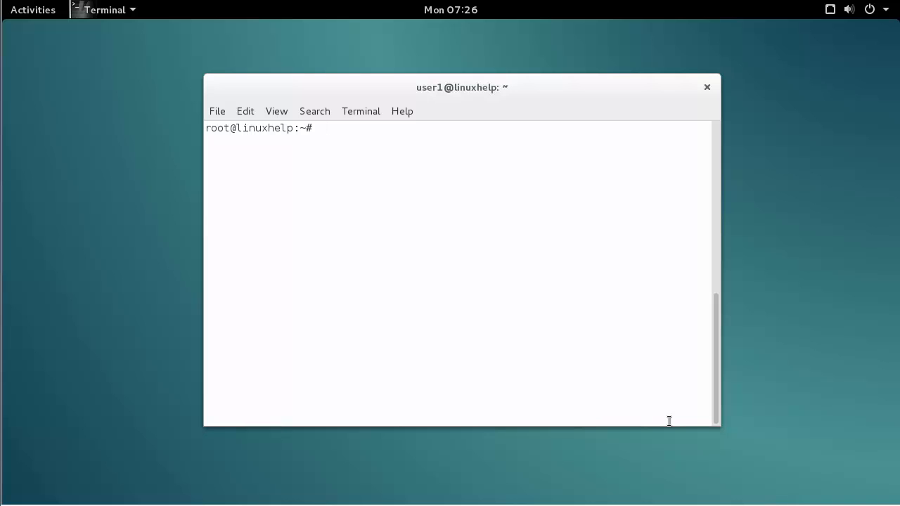
# Enter the command nano /etc/apt/sources.list at the root prompt without running it
pyautogui.write('na')
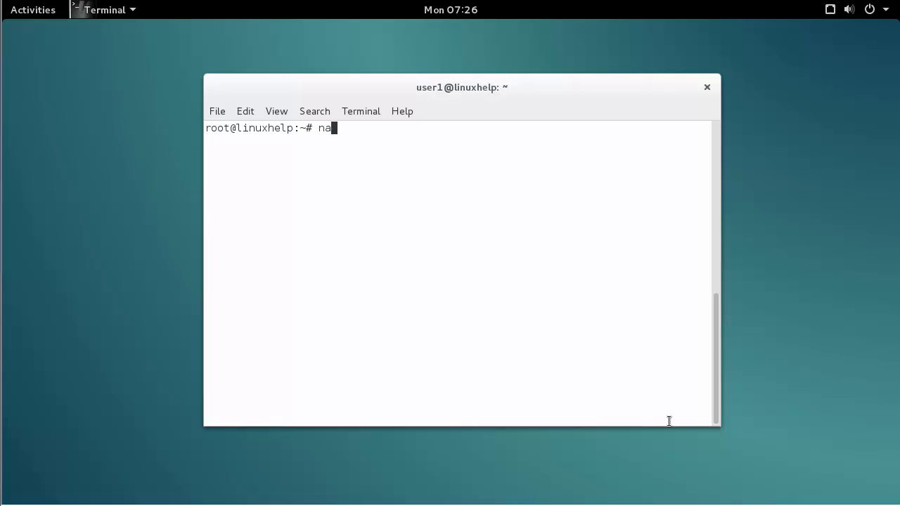
pyautogui.write('no /etc/')
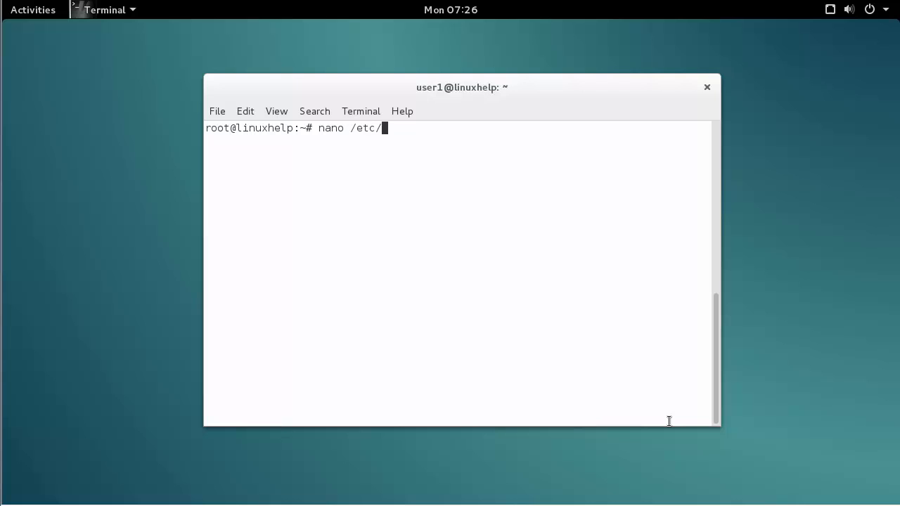
pyautogui.write('apt/')
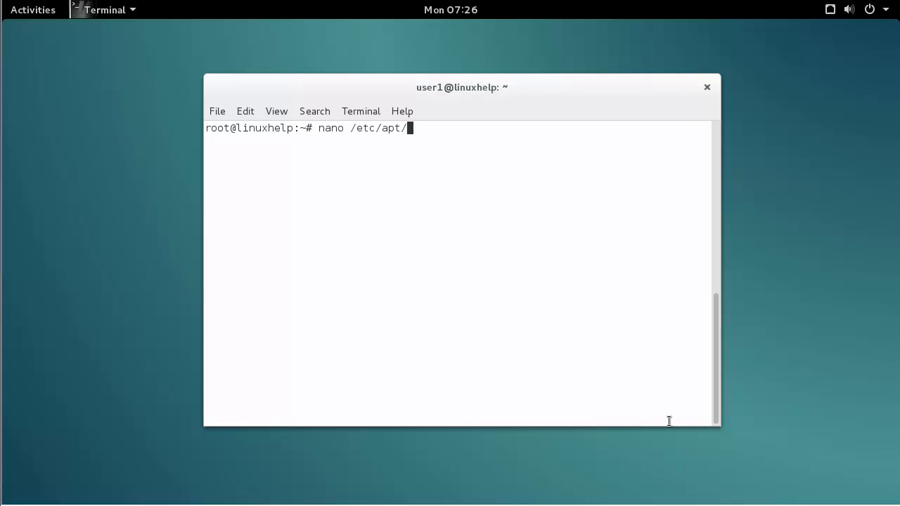
pyautogui.write('sou')
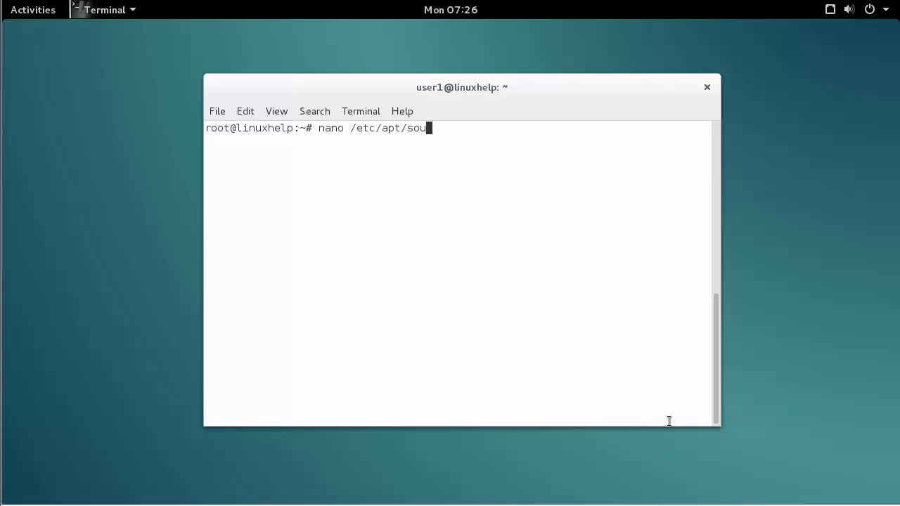
pyautogui.write('rces.list')
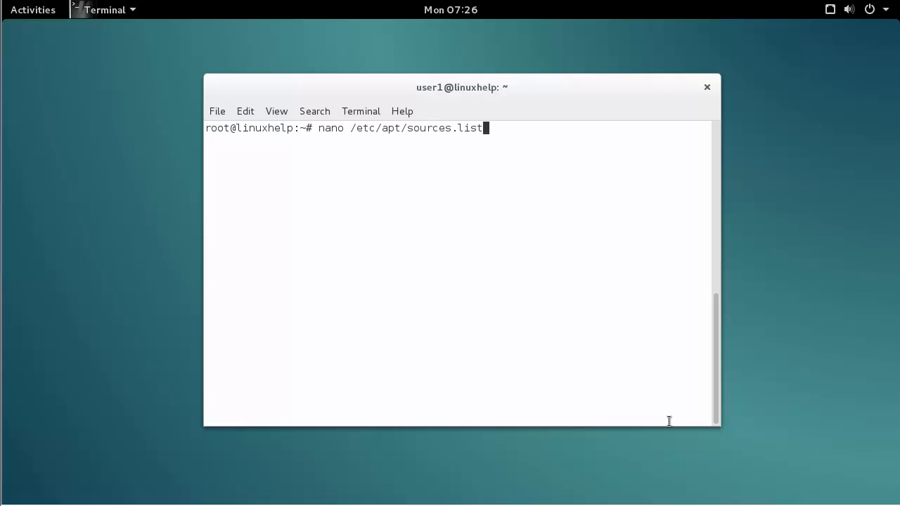
# Edit /etc/apt/sources.list in nano with the stable non-free and jessie main mirrors, then exit
pyautogui.press('Return')
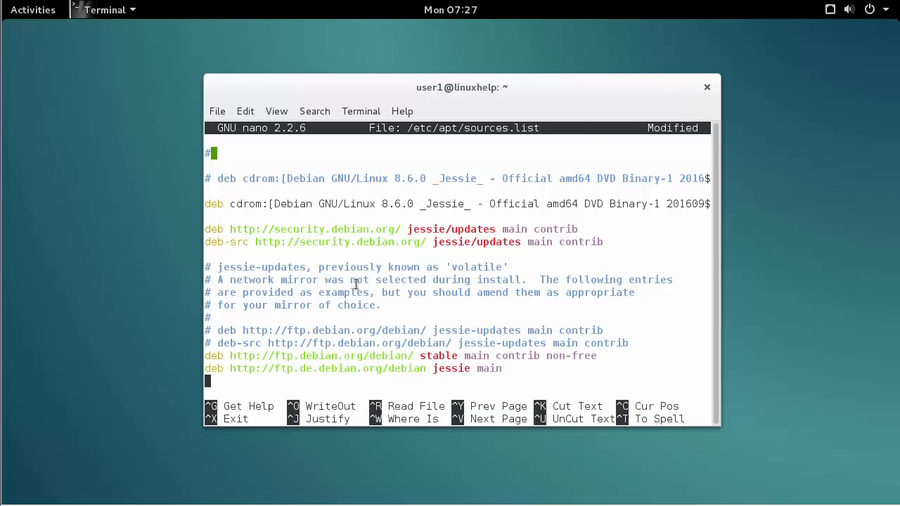
pyautogui.moveTo(685, 310)
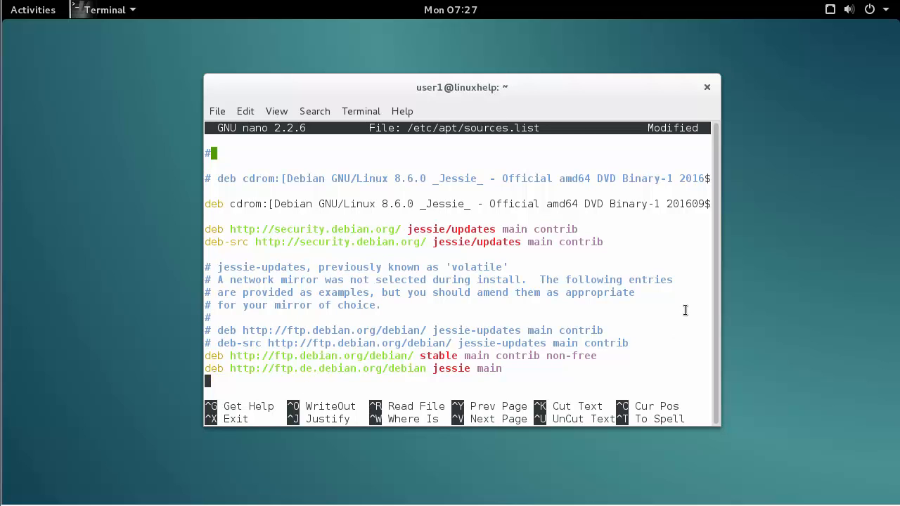
pyautogui.press('ctrl+x')
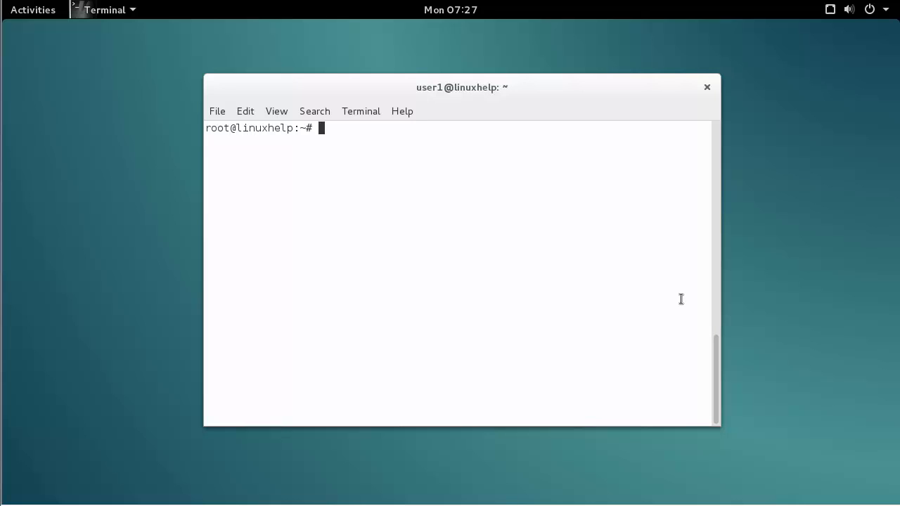
# Refresh the package lists from the Debian mirrors with apt-get update
pyautogui.write('apt-get')
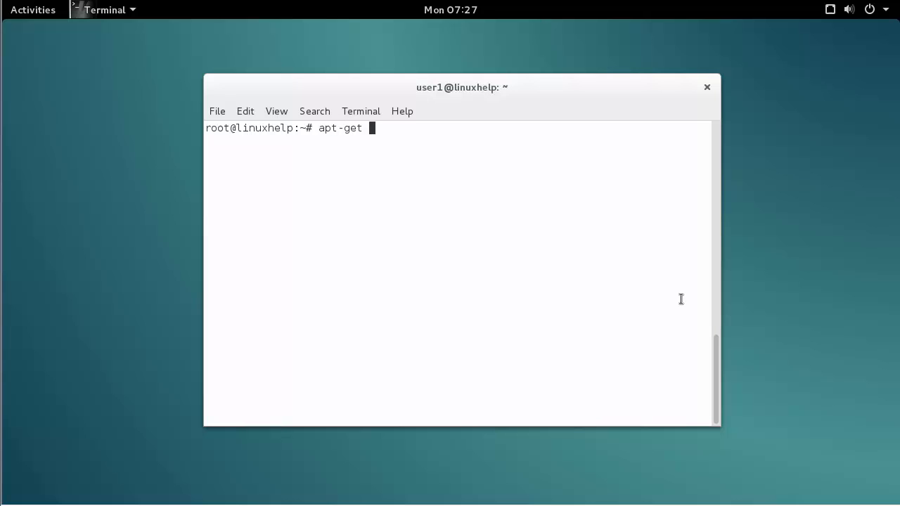
pyautogui.write('update')
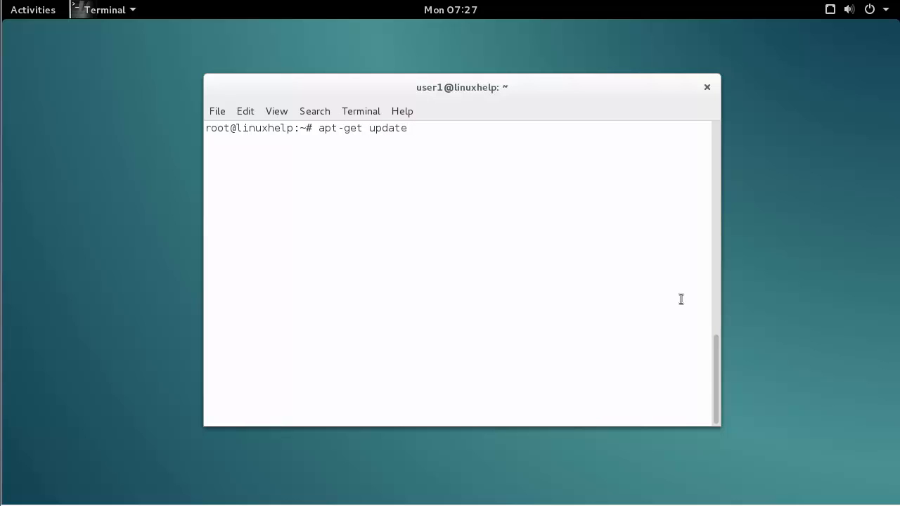
pyautogui.press('Return')
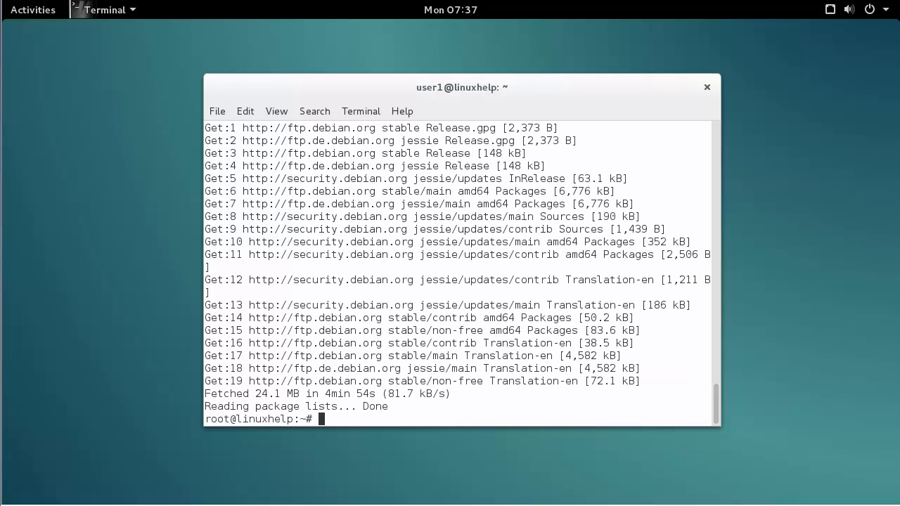
pyautogui.moveTo(659, 402)
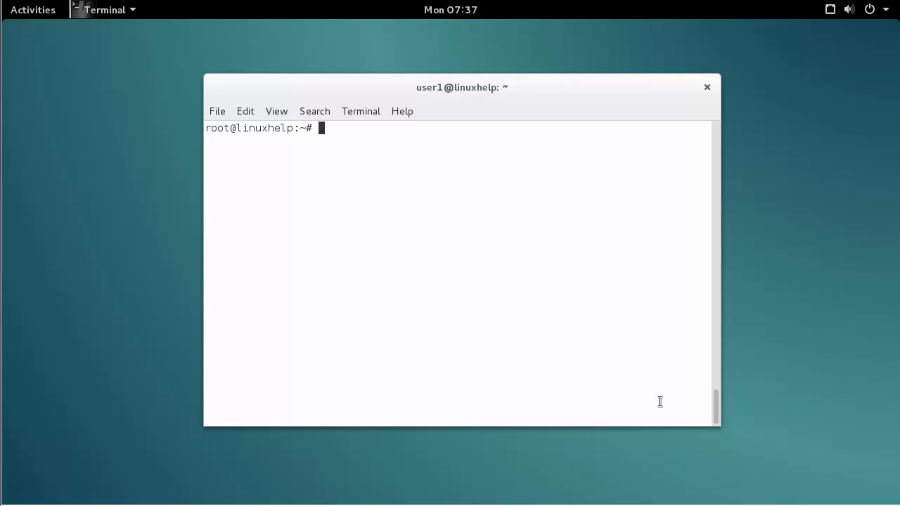
# Install the slurm package with apt-get install slurm -y
pyautogui.write('apt-get')
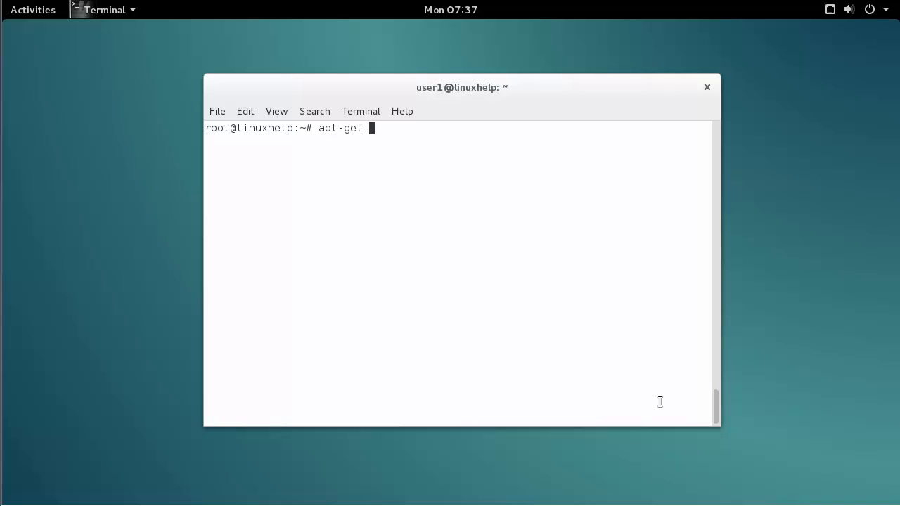
pyautogui.write('install')
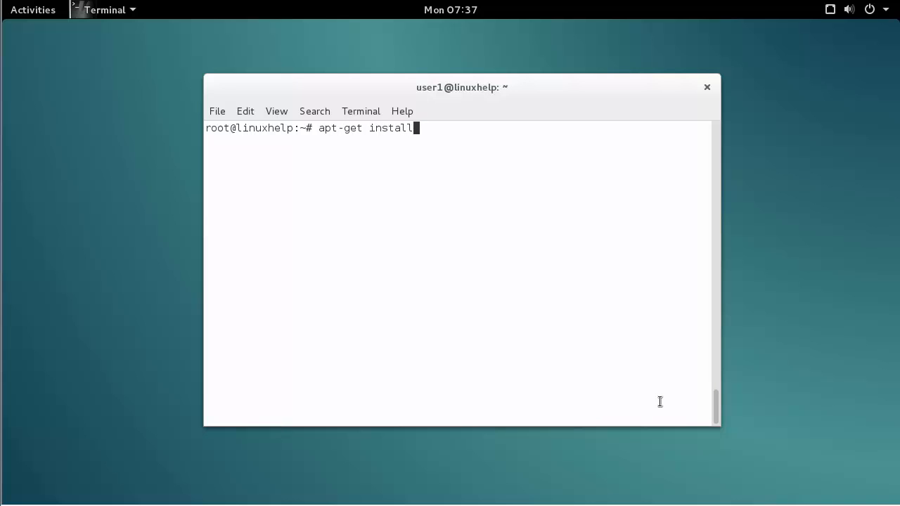
pyautogui.write('slurm')
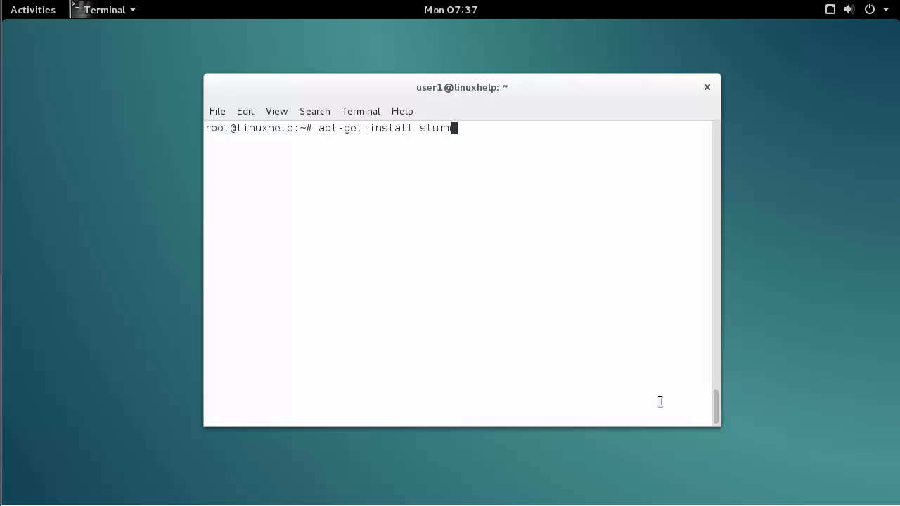
pyautogui.write('-y')
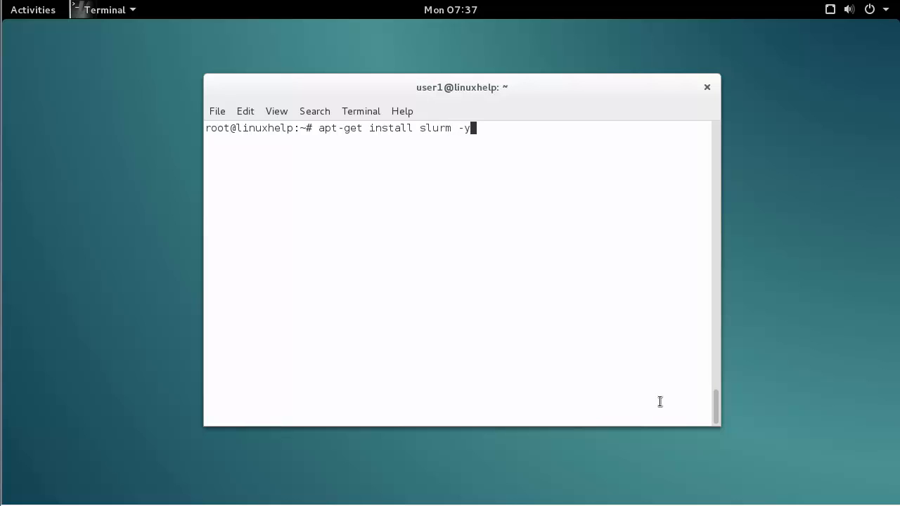
pyautogui.press('Return')
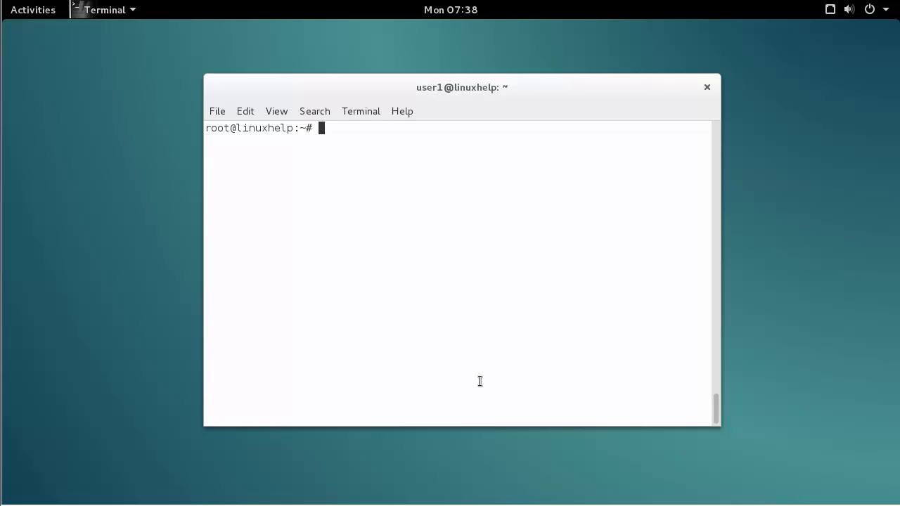
# Launch the Slurm network monitor from the root prompt
pyautogui.write('slurm')
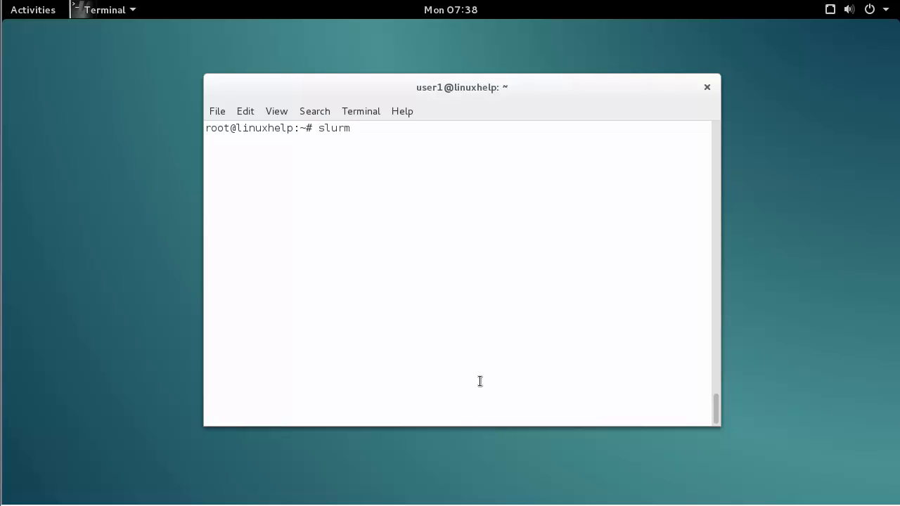
pyautogui.press('Return')
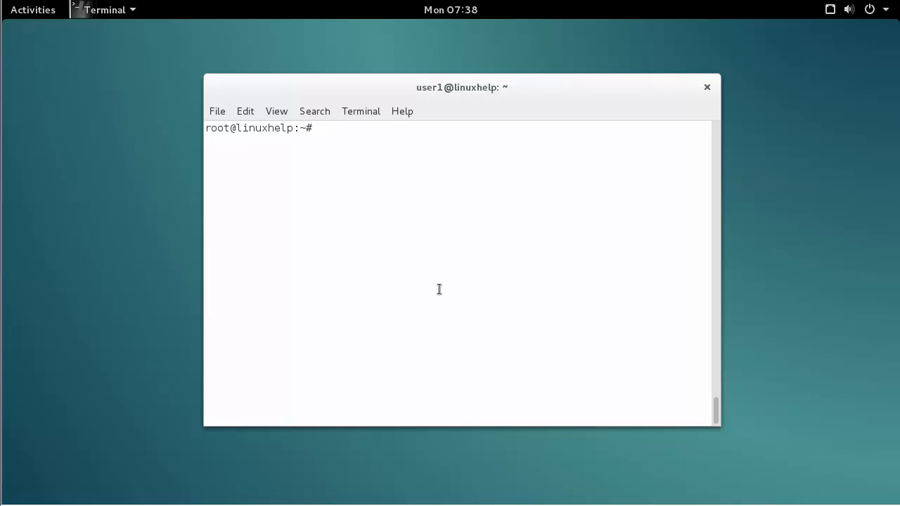
# Remove the slurm package with apt-get remove slurm -y, freeing 88.1 kB
pyautogui.write('apt-get')
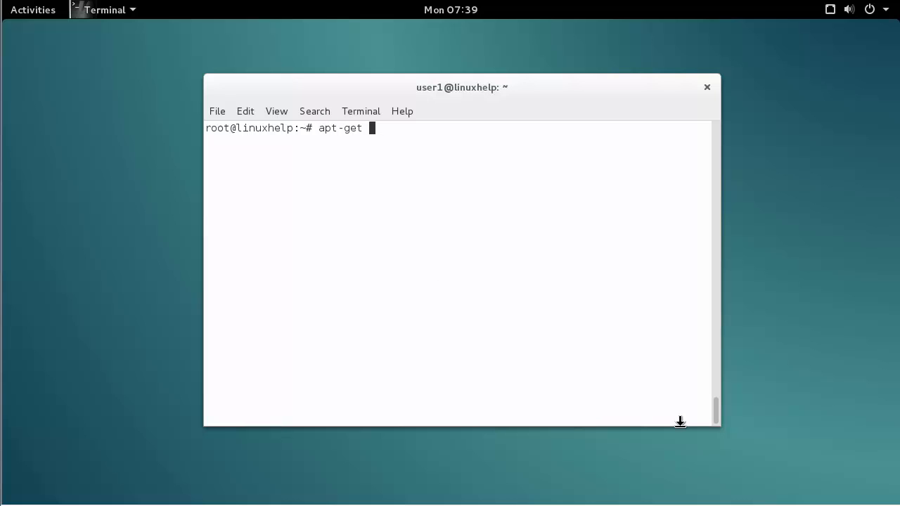
pyautogui.write('removbe')
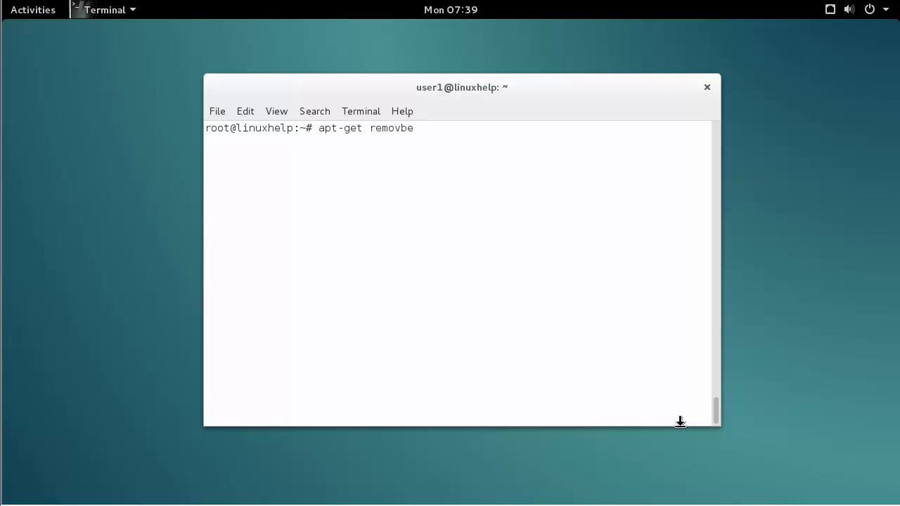
pyautogui.press('BackSpace')
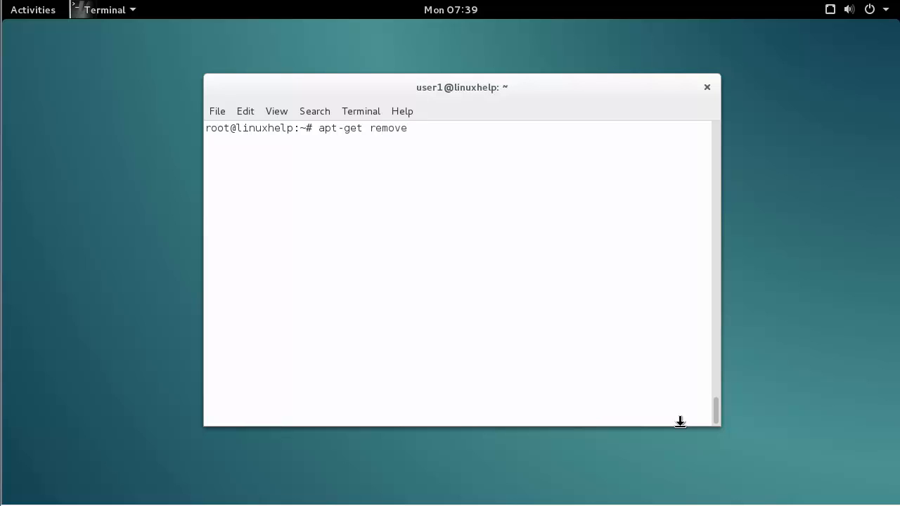
pyautogui.write('slurm -y')
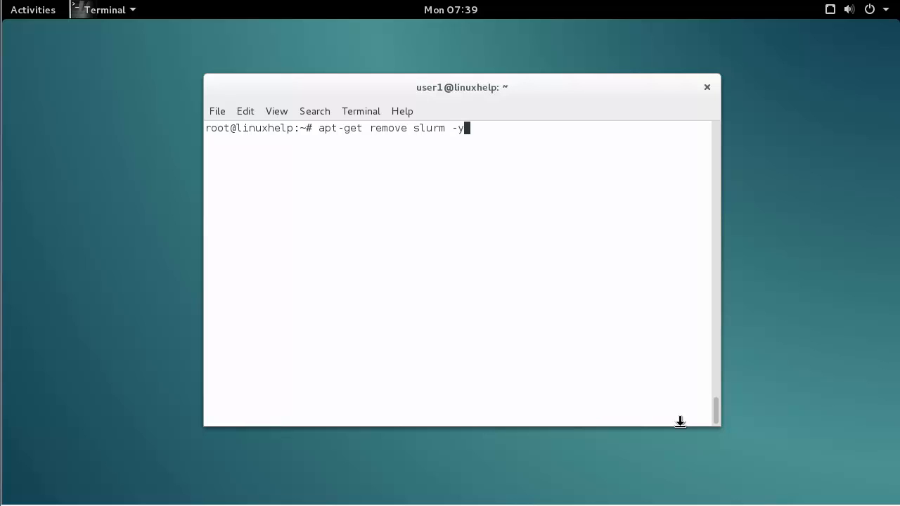
pyautogui.press('Return')
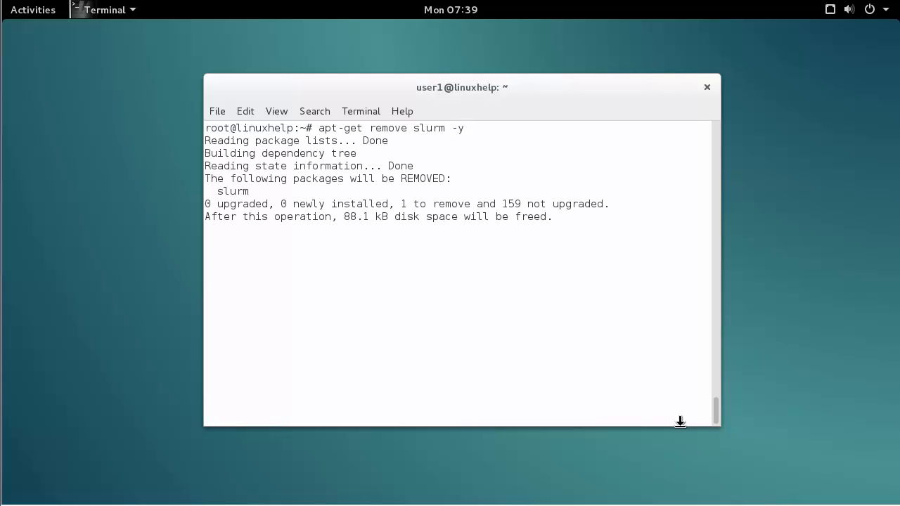